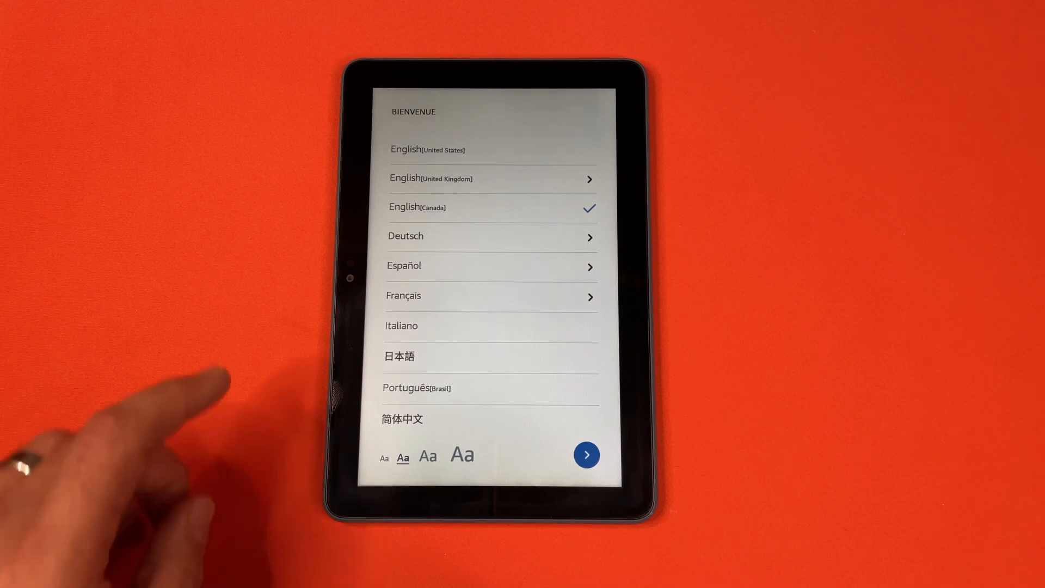
Confirm English (Canada) on the Bienvenue screen and continue to Register Your Fire.
left_click(585, 455)
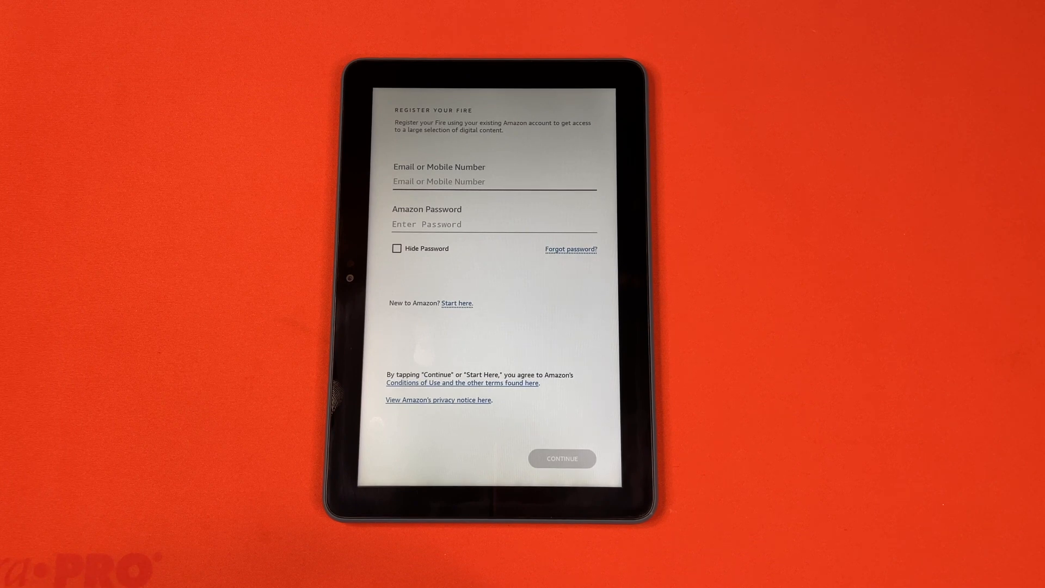
Submit the Amazon sign-in, then keep Location Services and photo auto-save enabled.
left_click(562, 458)
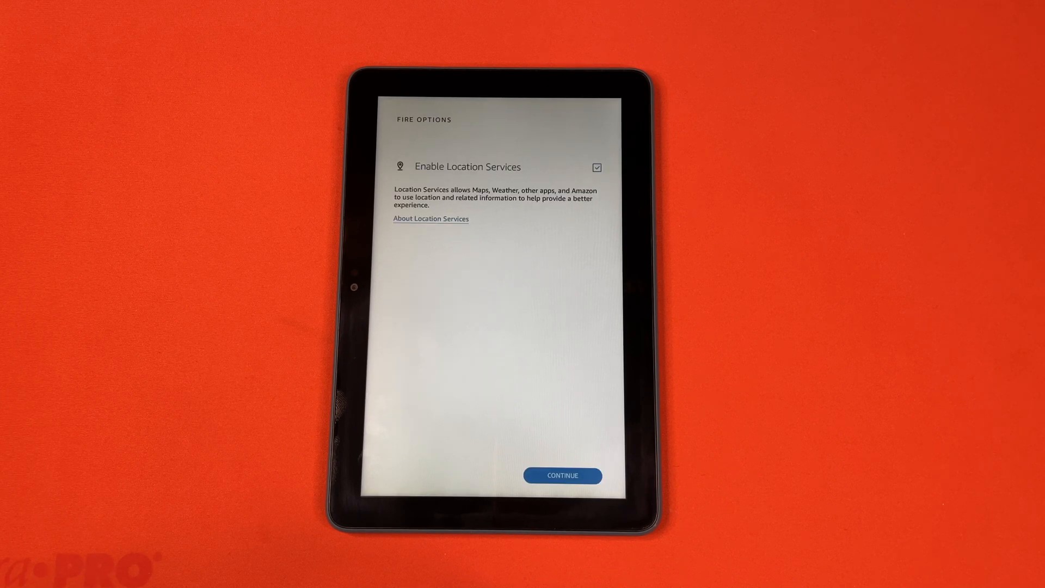
left_click(561, 475)
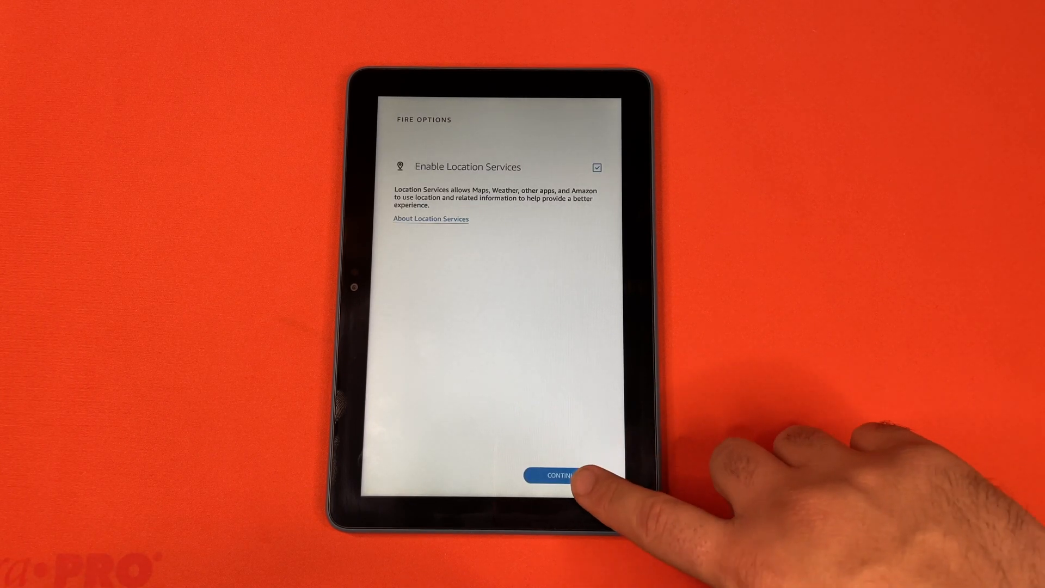
left_click(561, 475)
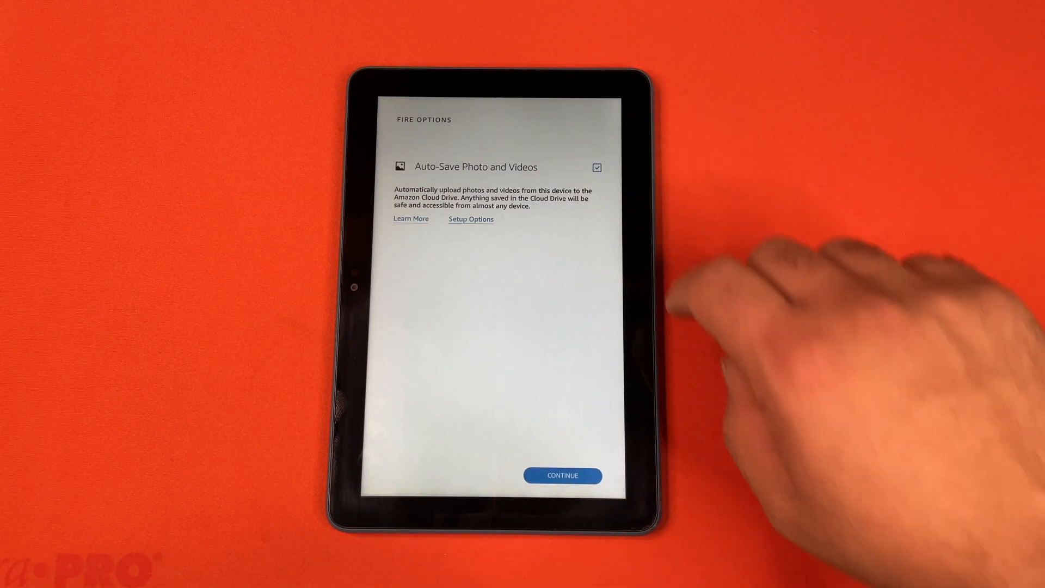
left_click(562, 475)
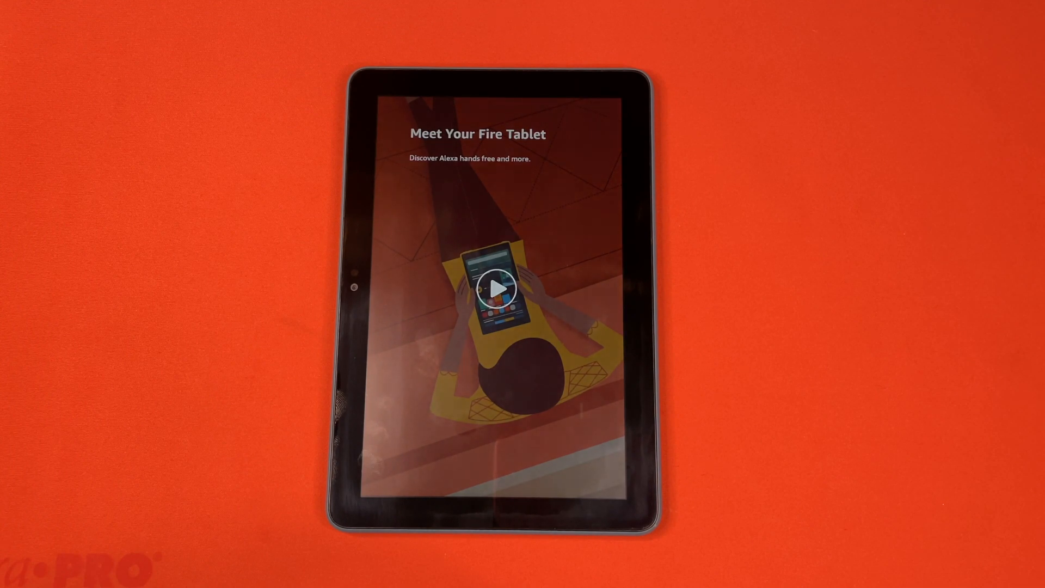
Play the Meet Your Fire Tablet intro video and continue to the screen-lock page.
left_click(497, 288)
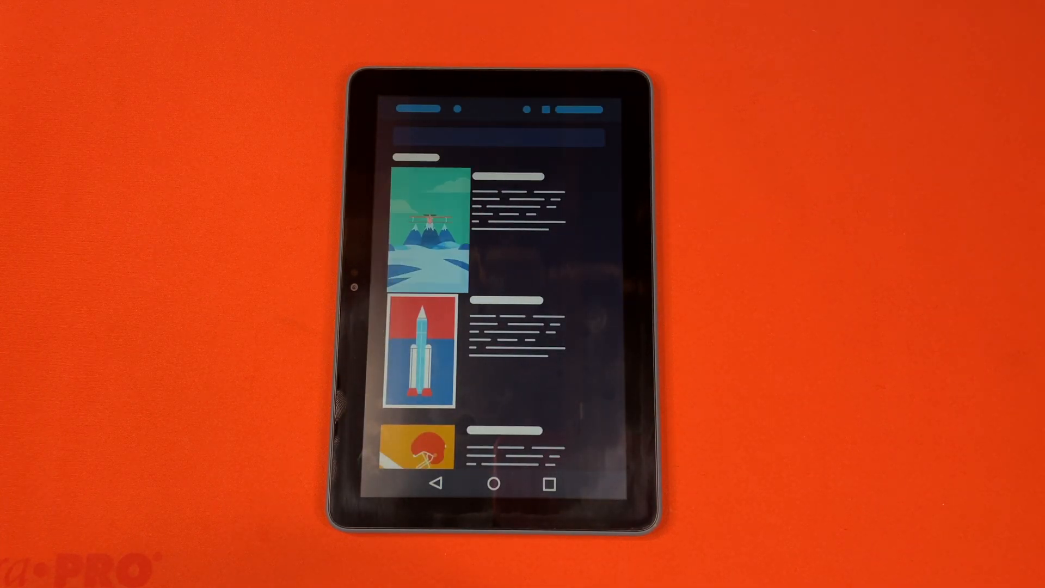
left_click(424, 229)
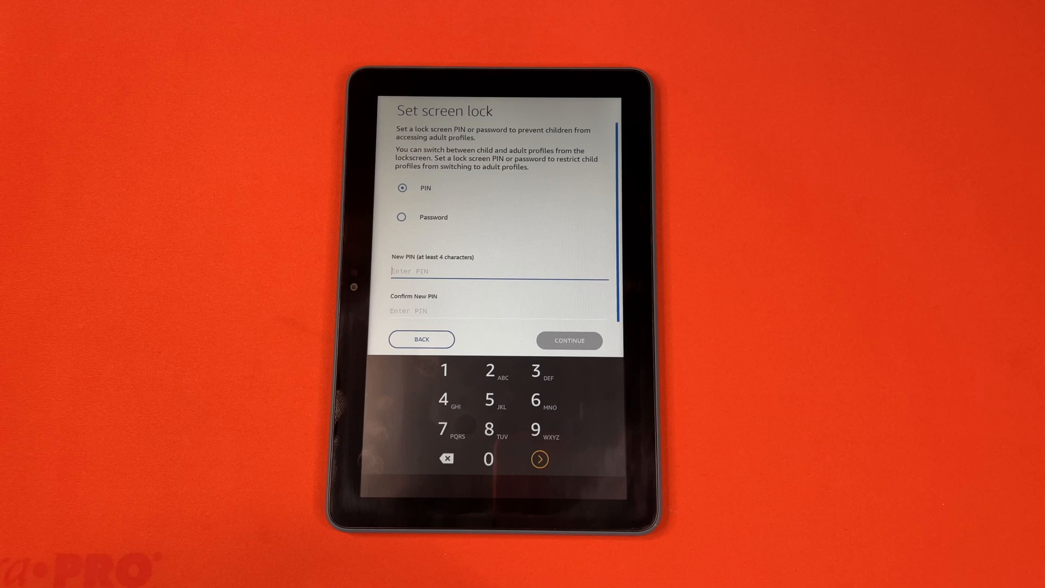
Finish the screen-lock PIN setup and continue to the Goodreads page.
left_click(568, 341)
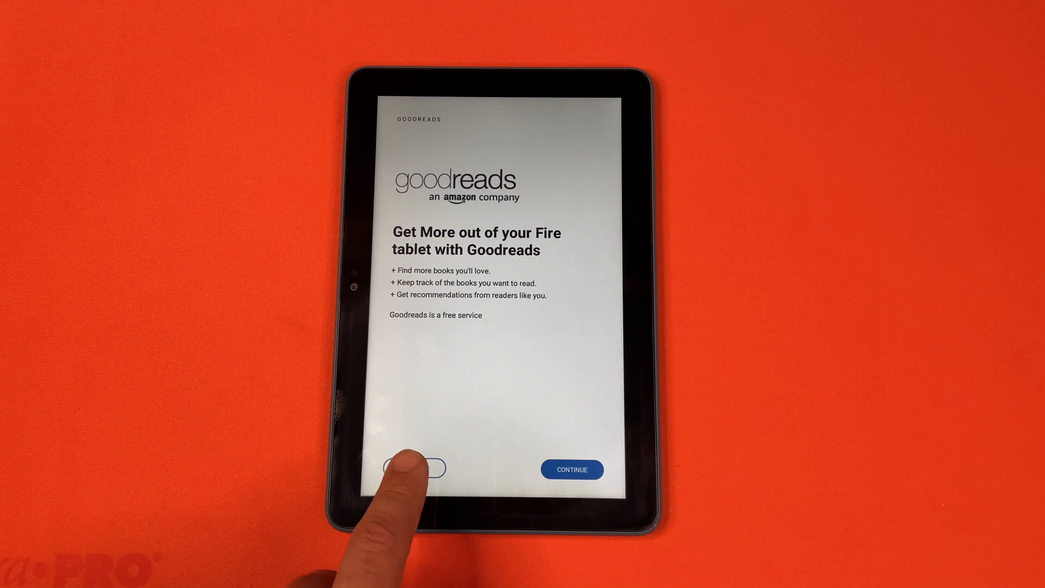
Skip the Goodreads and Kindle Unlimited offers, then scroll the Prime recommendations page.
left_click(571, 469)
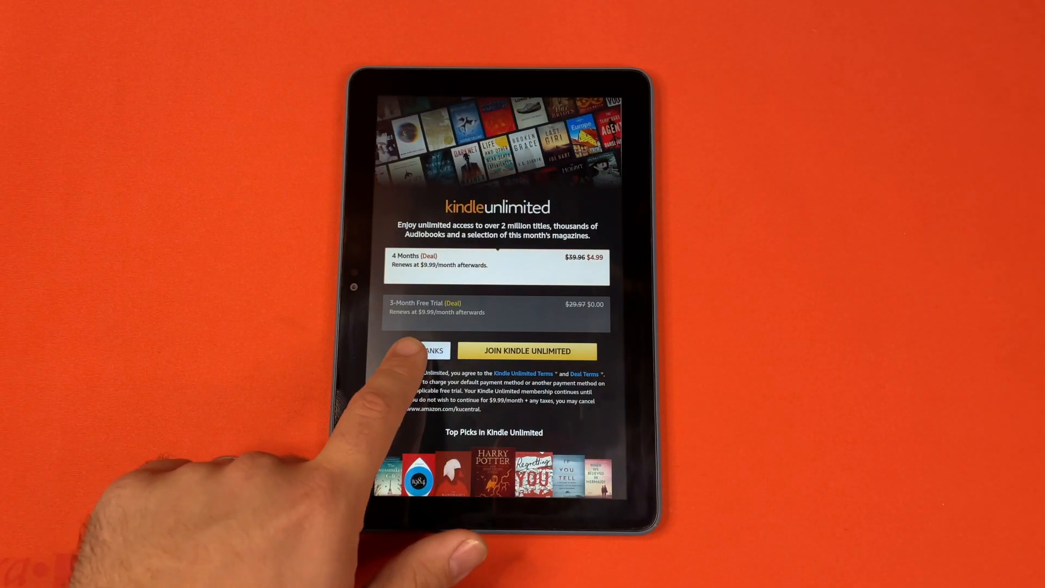
left_click(430, 350)
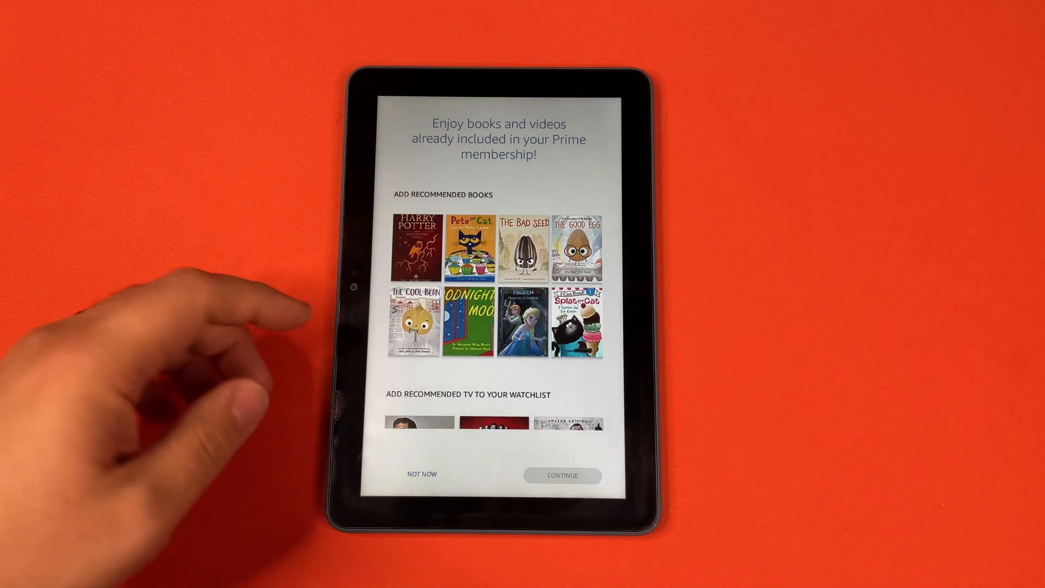
scroll("down", 3)
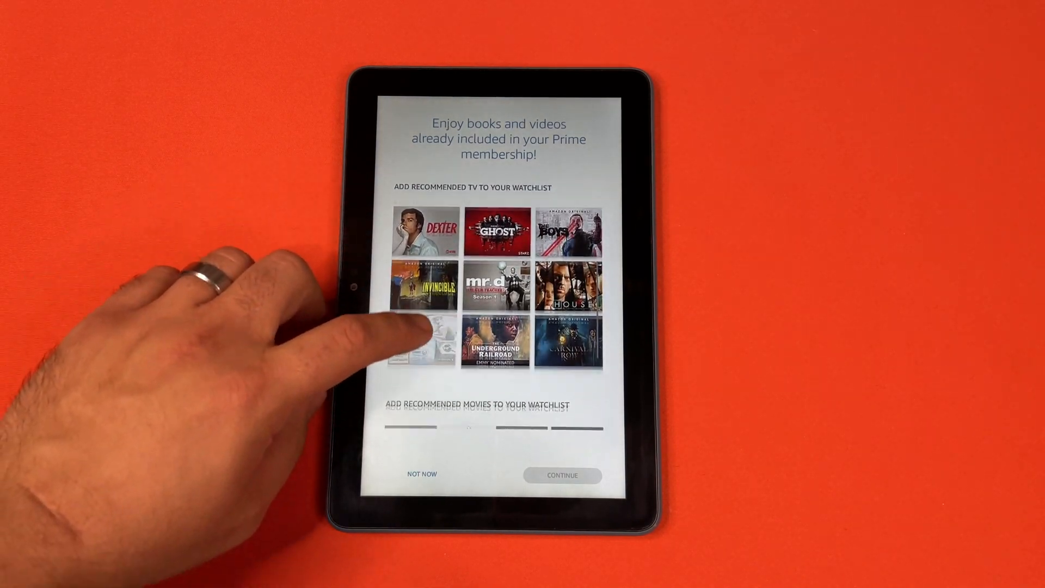
scroll("down", 3)
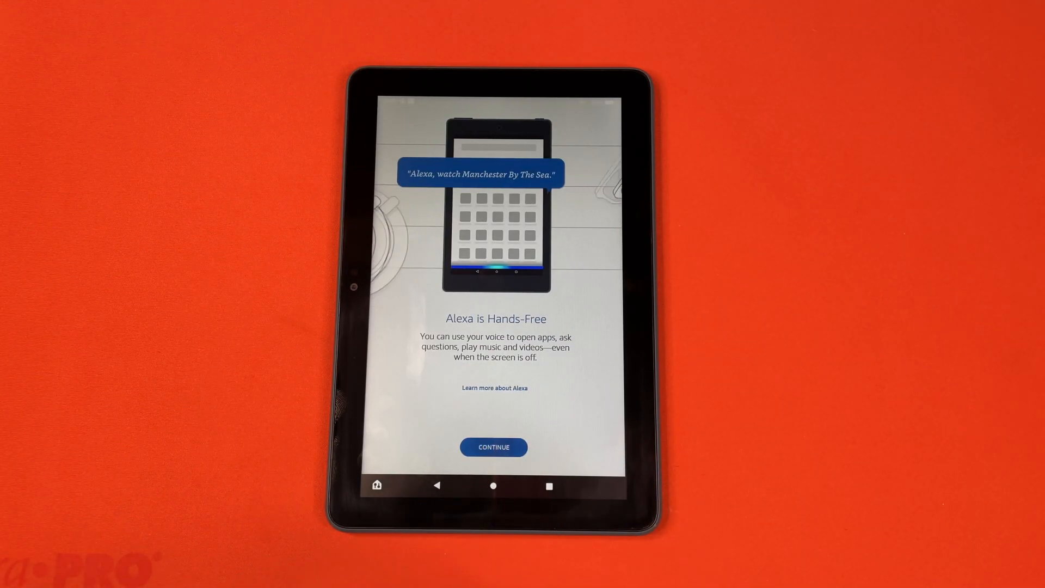
Agree to Alexa Hands-Free terms and dismiss the connected-devices tip on the home screen.
left_click(493, 447)
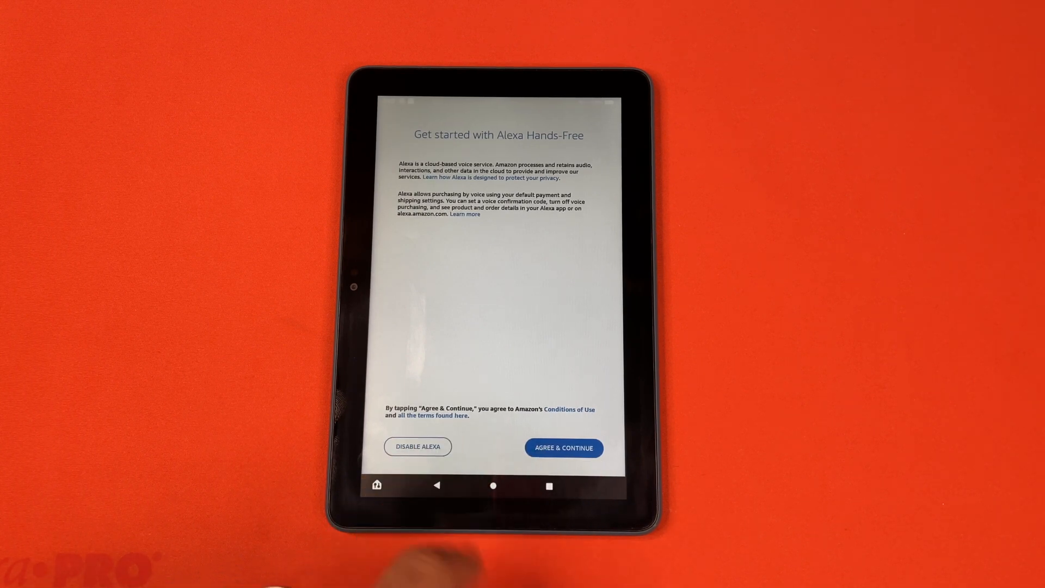
left_click(563, 447)
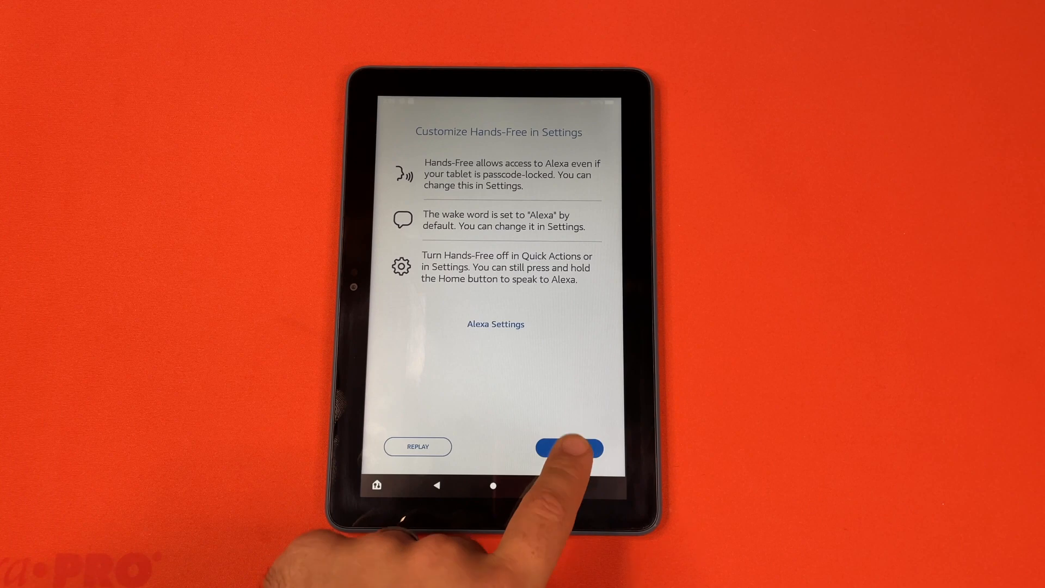
left_click(570, 446)
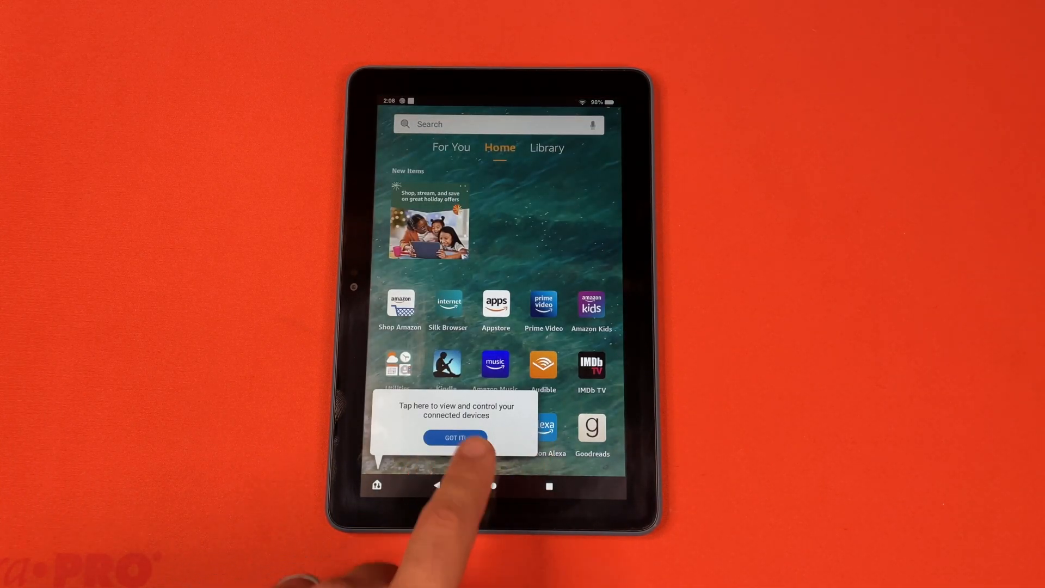
left_click(454, 437)
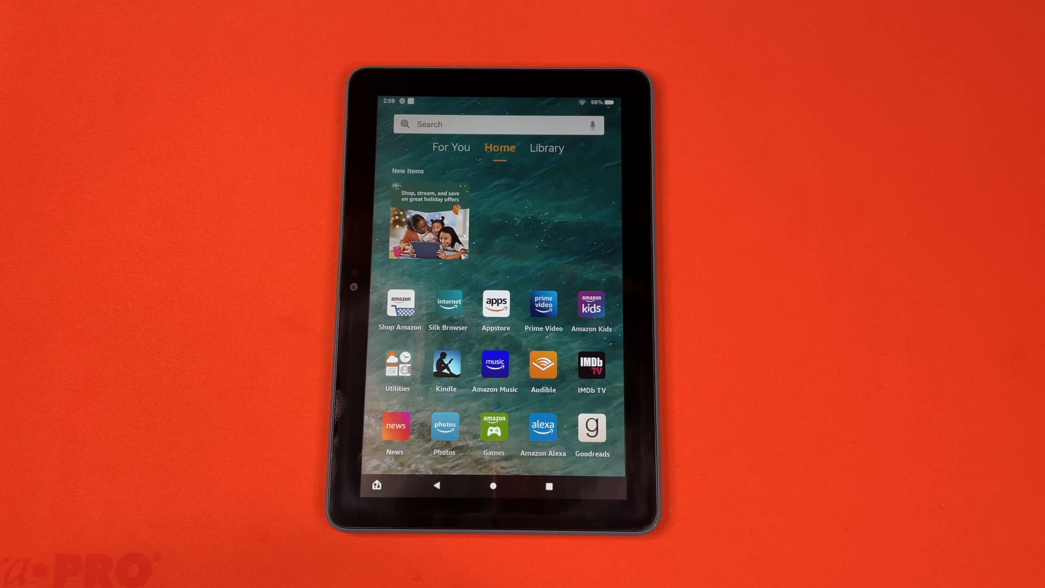